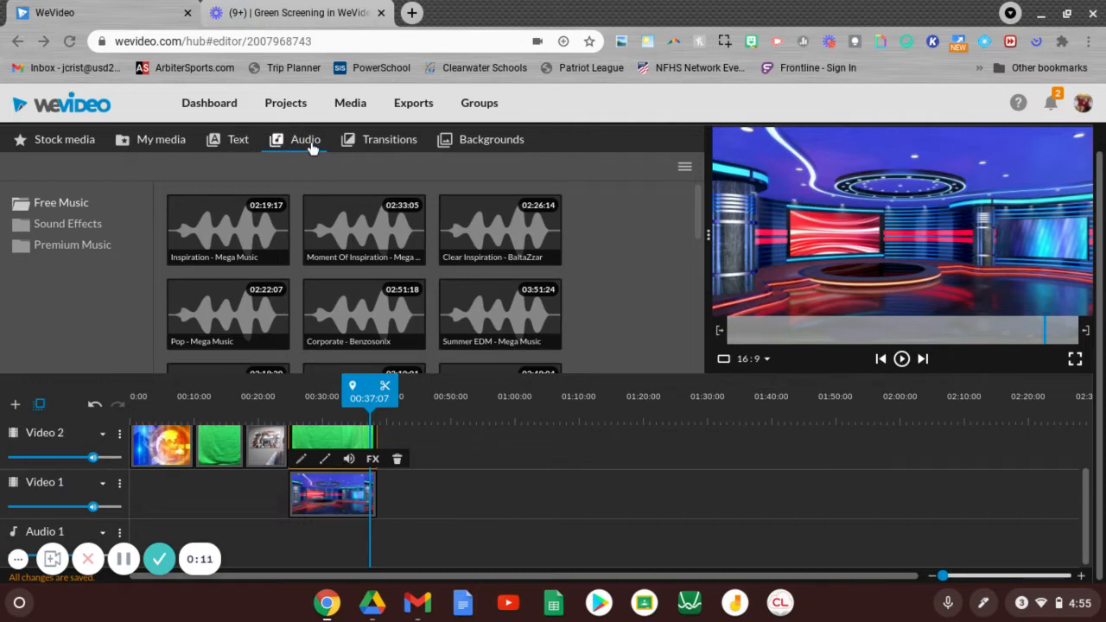
mouse_move(222, 156)
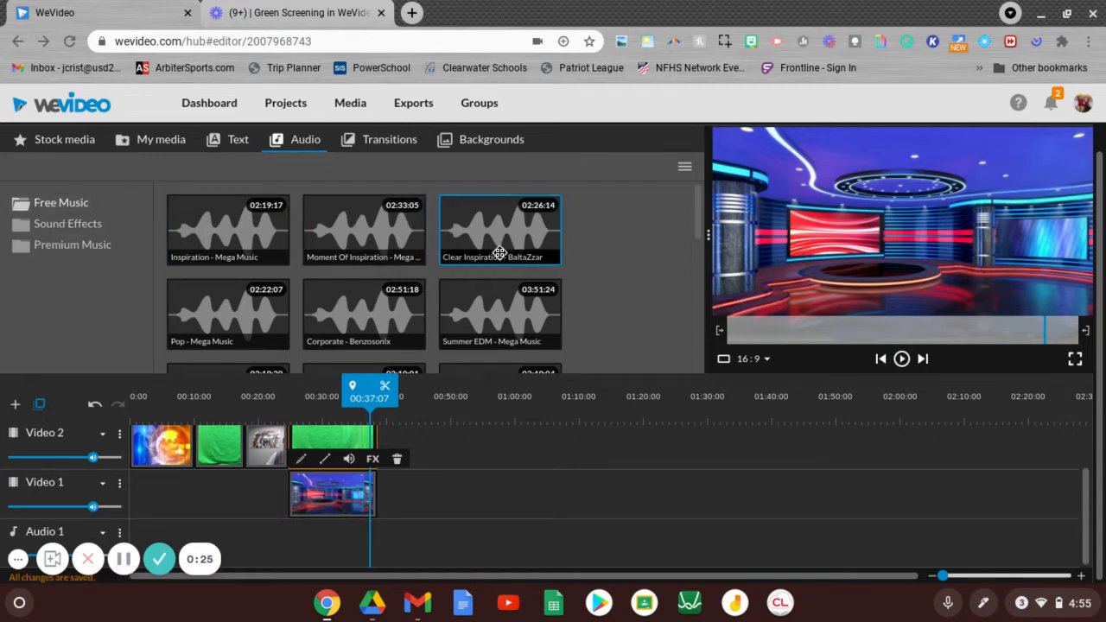
Scroll the Free Music list and place a track on the Audio 1 line
scroll(down, 3)
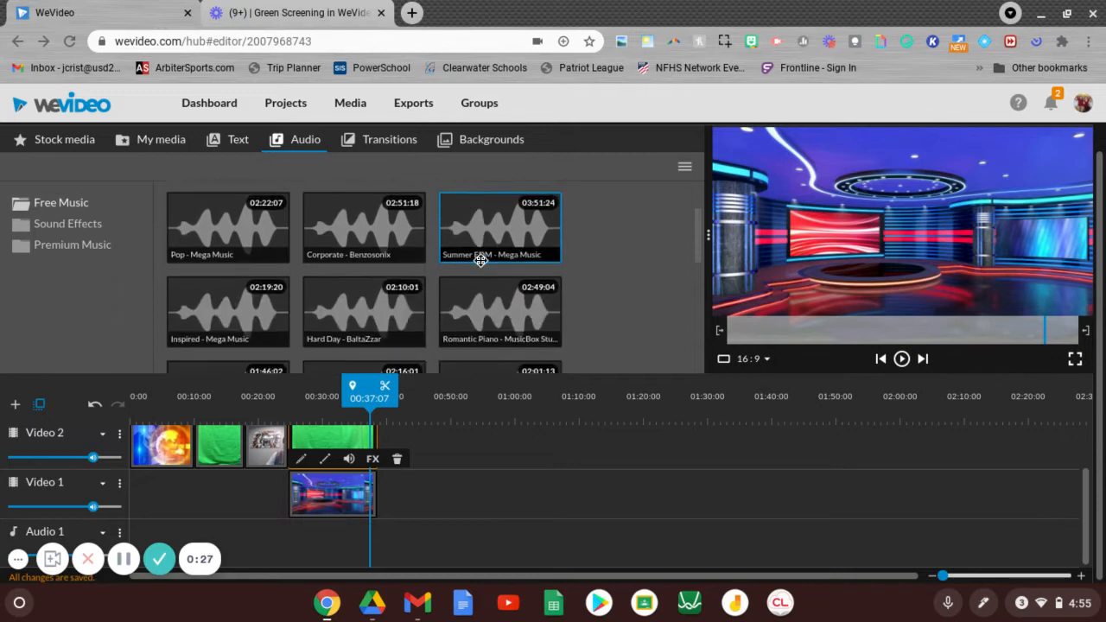
scroll(down, 3)
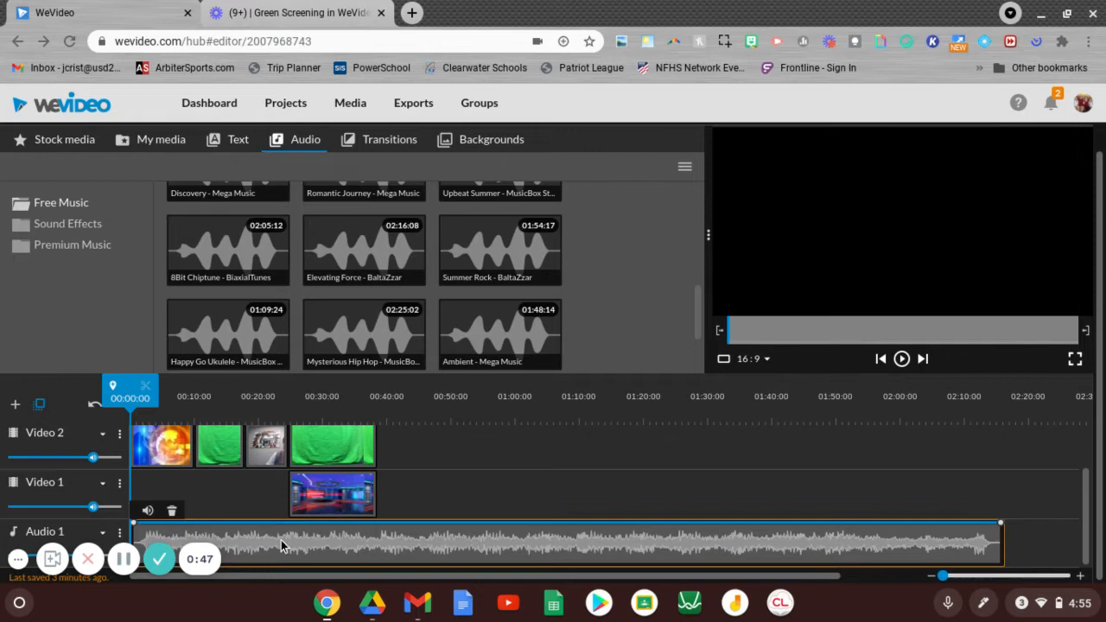
Remove the music clip from the Audio 1 line
click(902, 357)
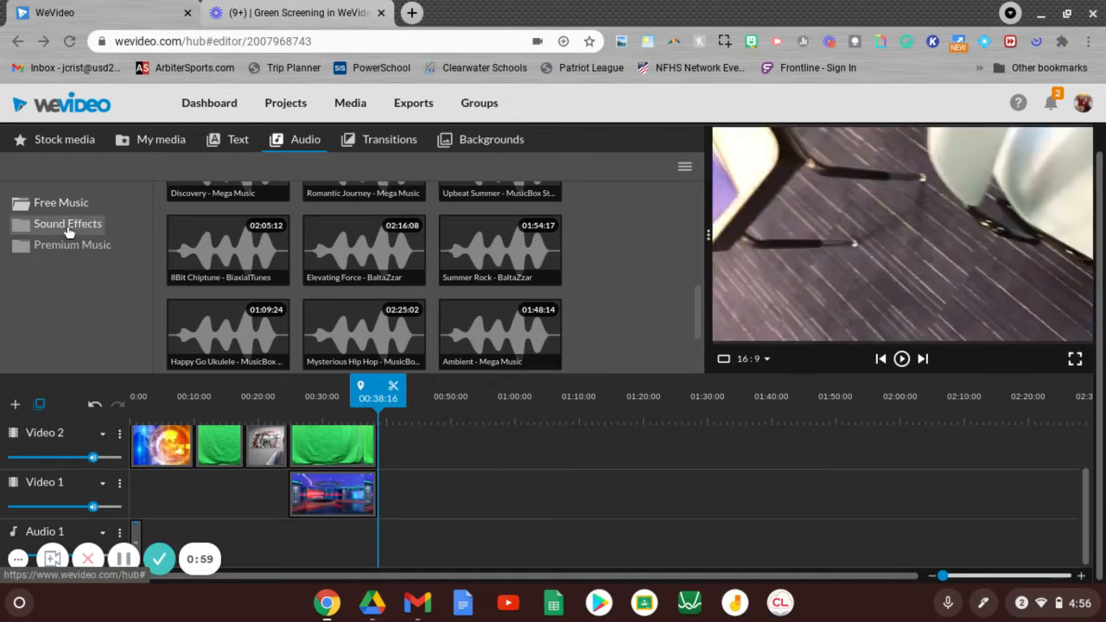
Browse the Animals sound effects and preview Summer Insects
click(67, 223)
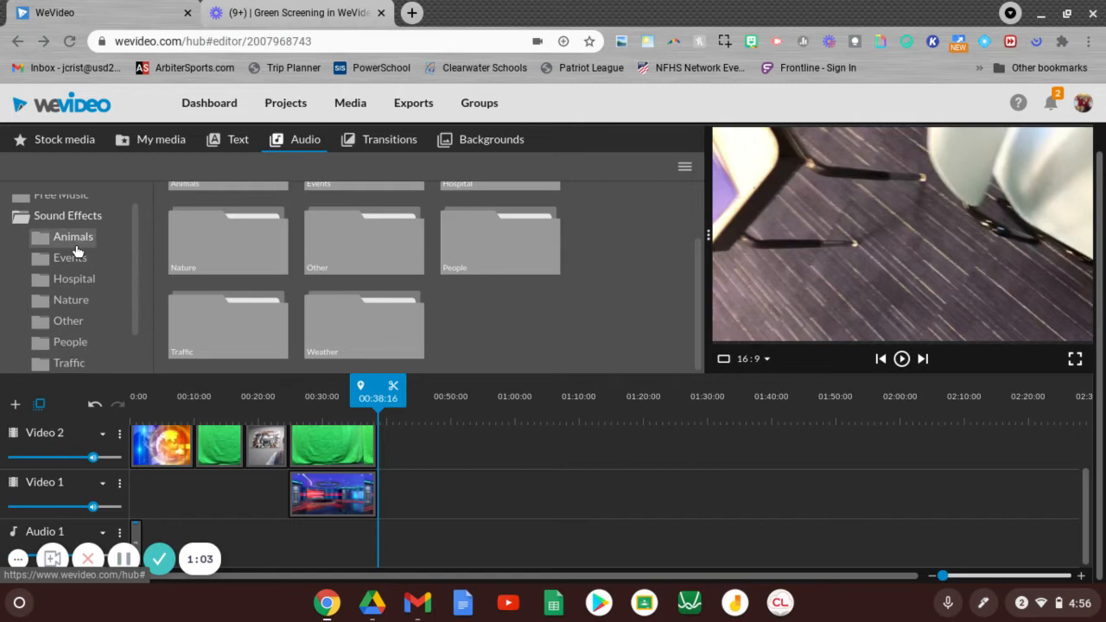
click(73, 235)
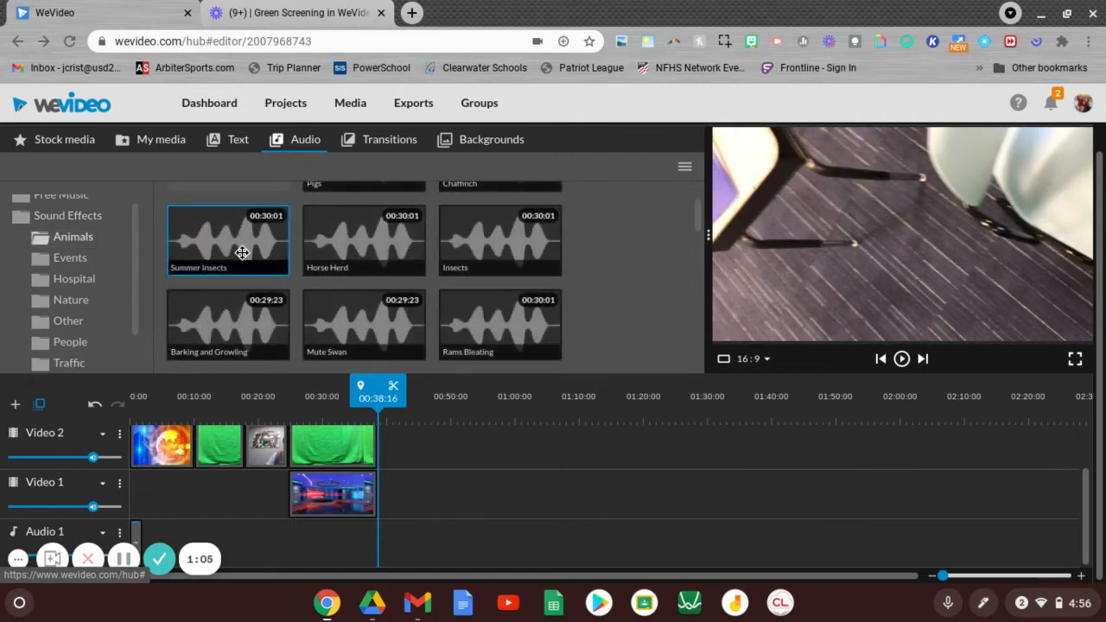
click(901, 358)
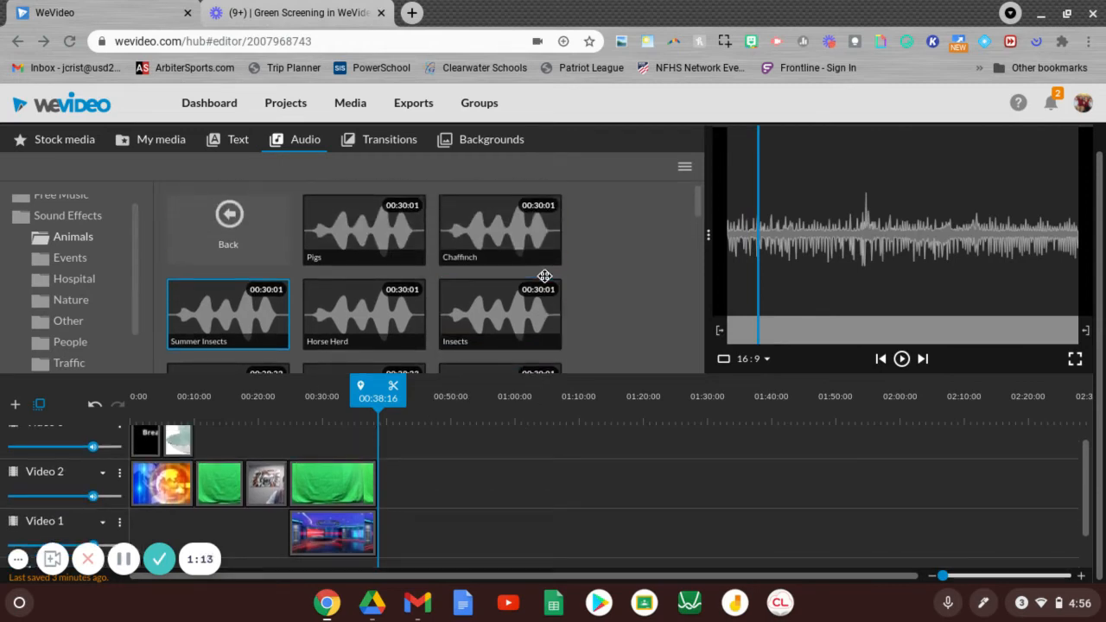
Scroll through the animal sounds and return to the Sound Effects folder overview
scroll(down, 3)
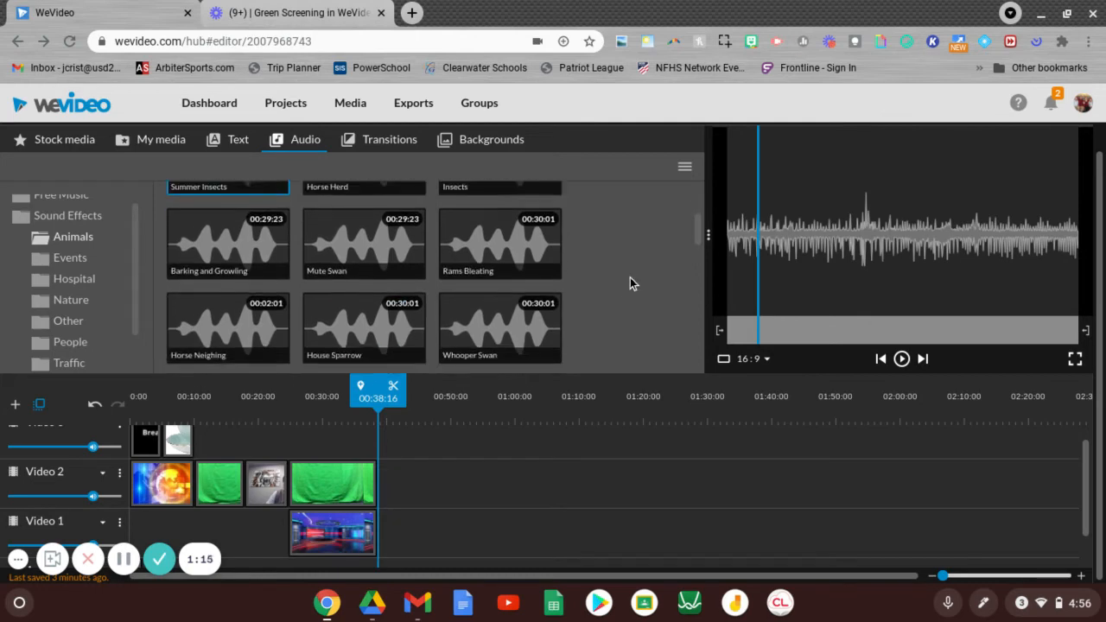
scroll(down, 3)
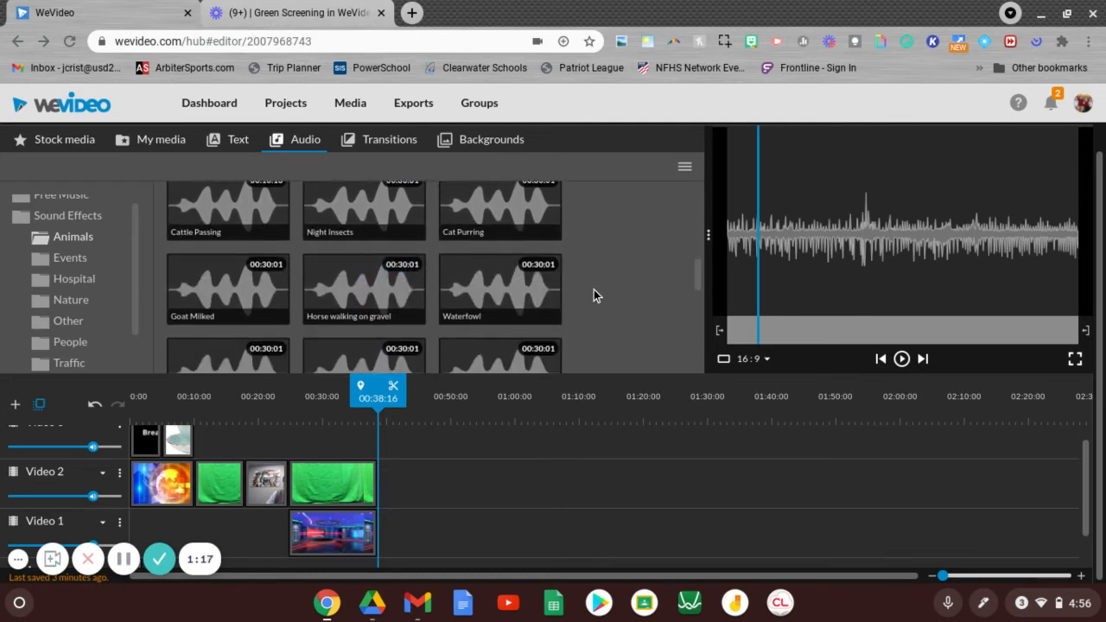
scroll(down, 3)
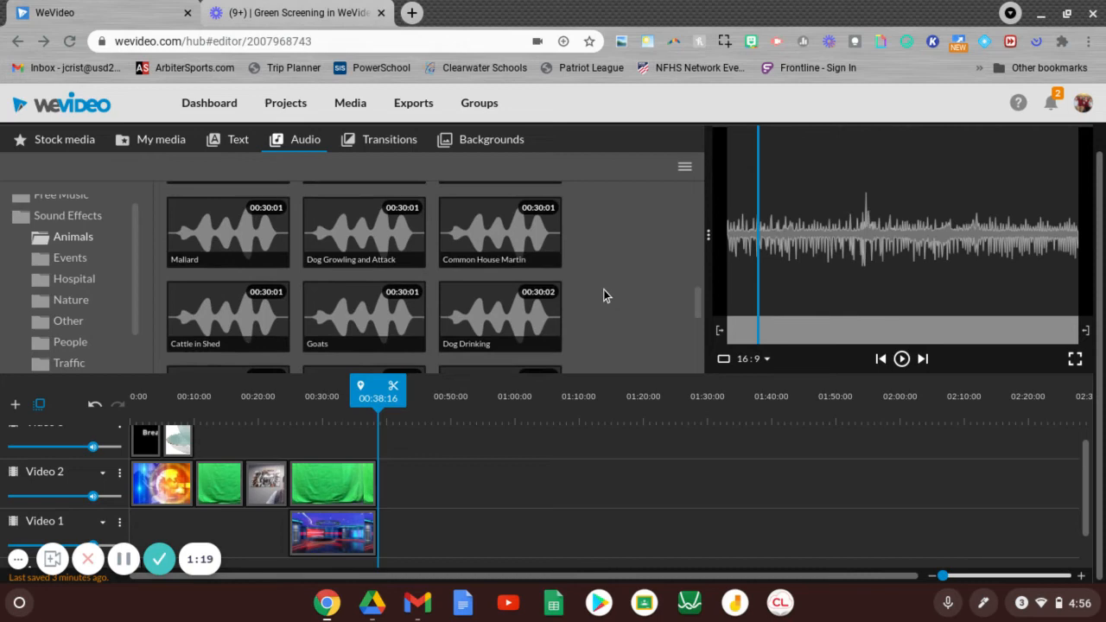
mouse_move(626, 285)
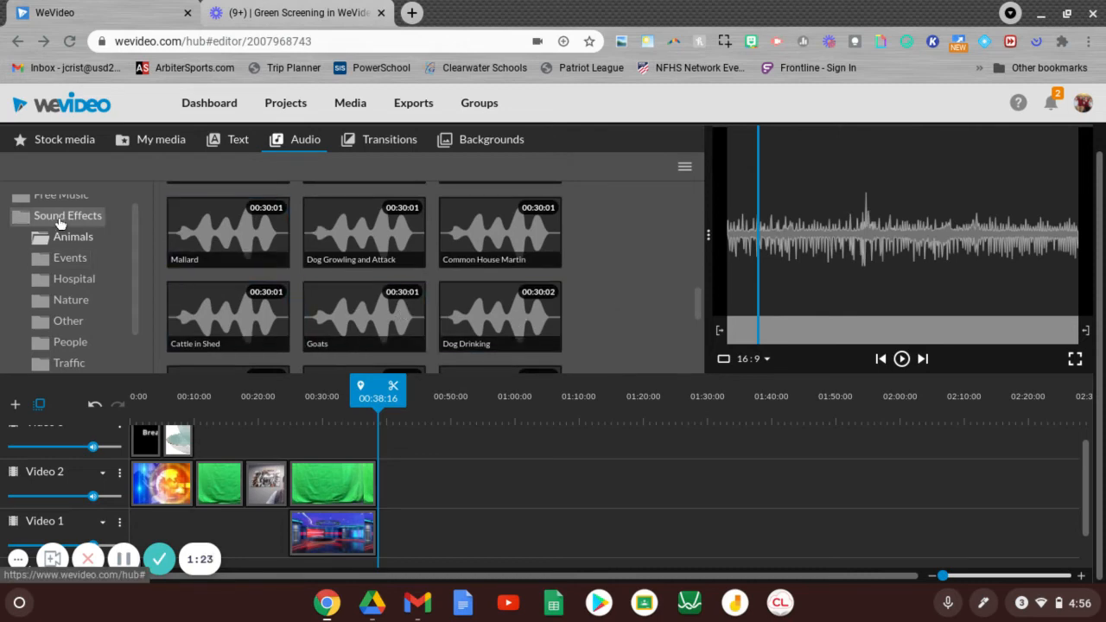
click(67, 214)
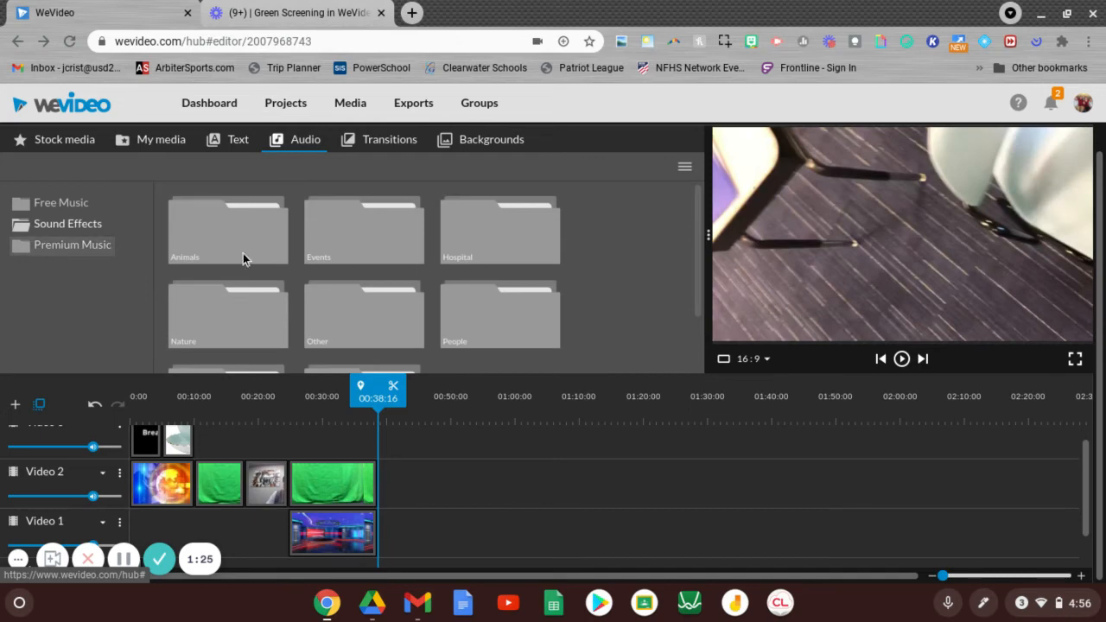